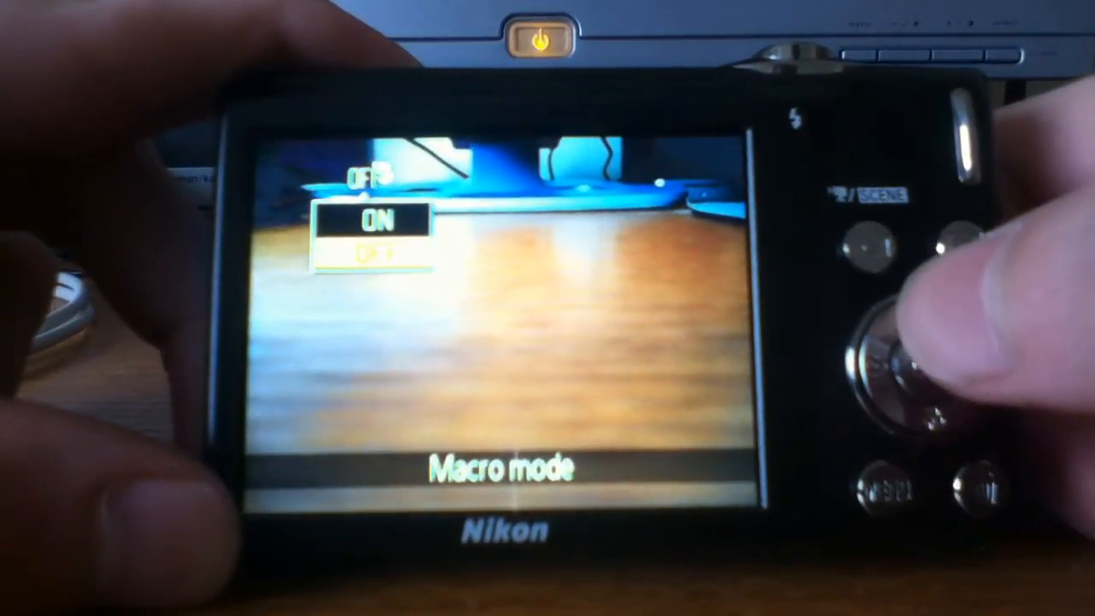
- Turn macro mode ON and return to the shooting display with the flower indicator
left_click(907, 355)
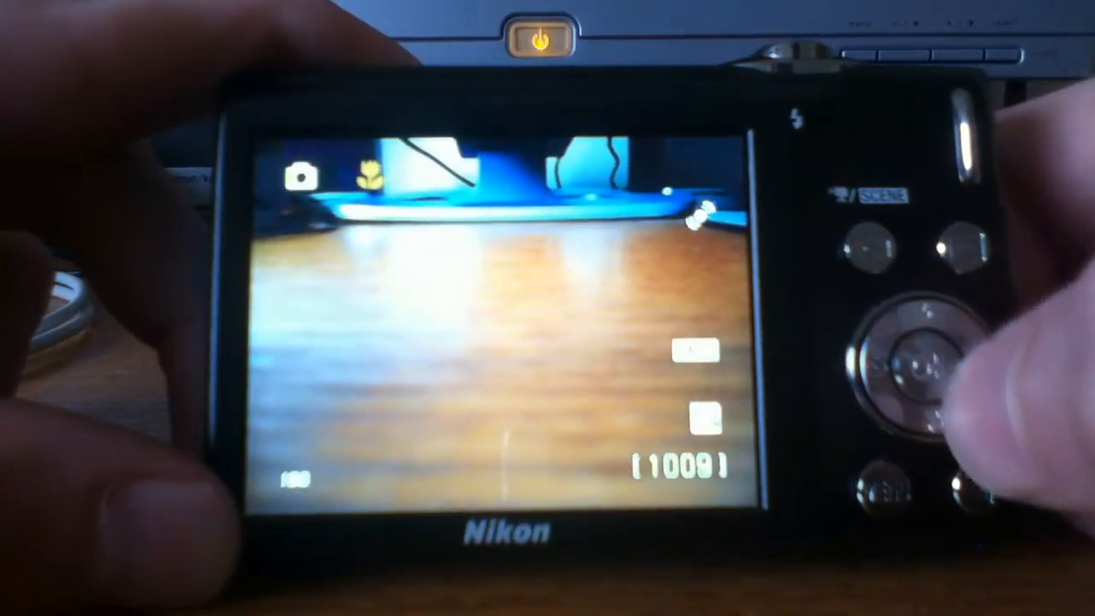